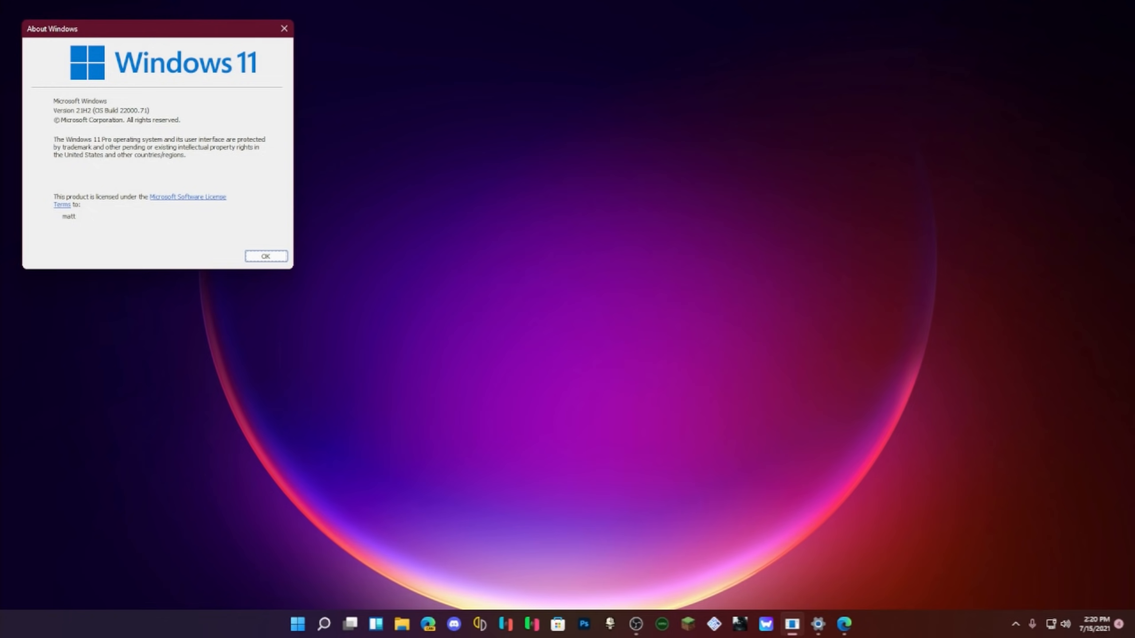
Bring up the widgets board and start customizing the Suggested for you stock widget
left_click(266, 255)
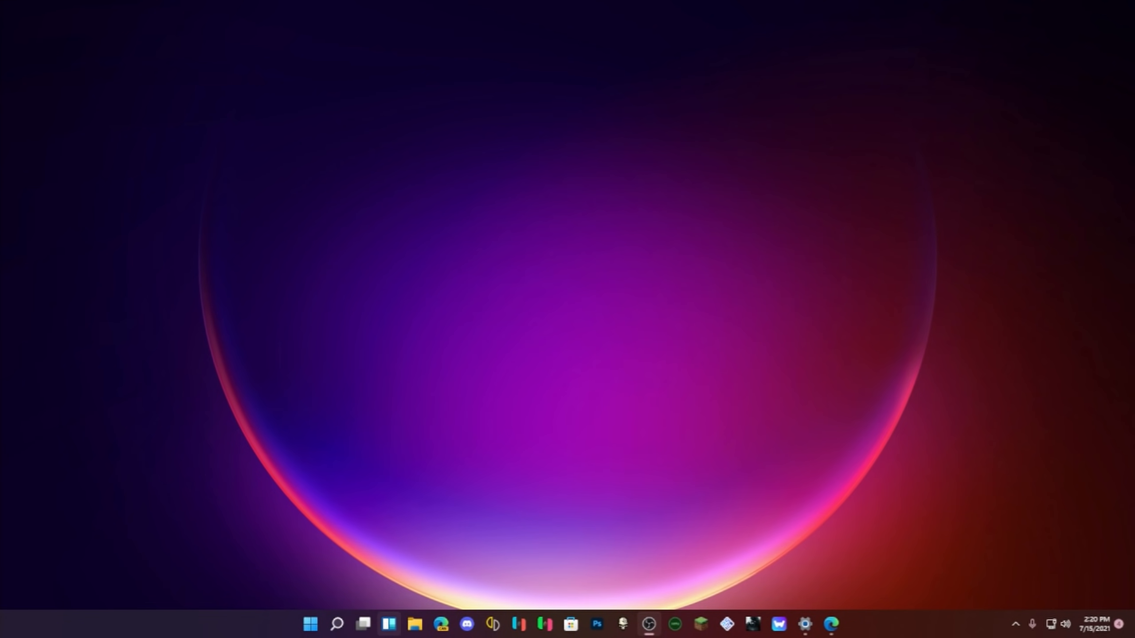
left_click(388, 624)
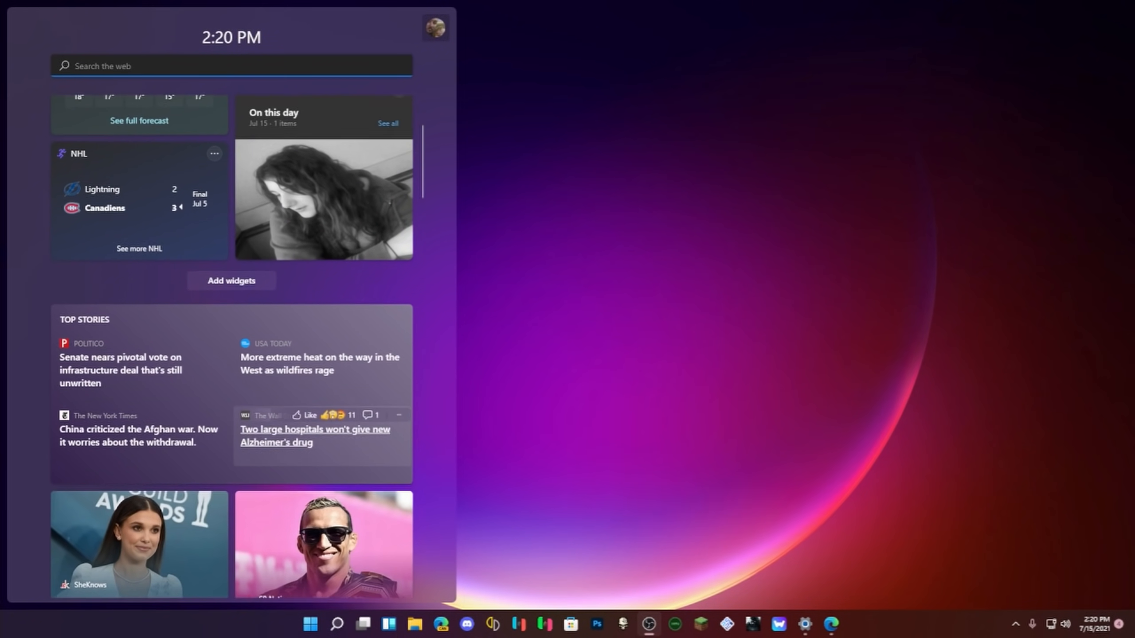
scroll("down", 3)
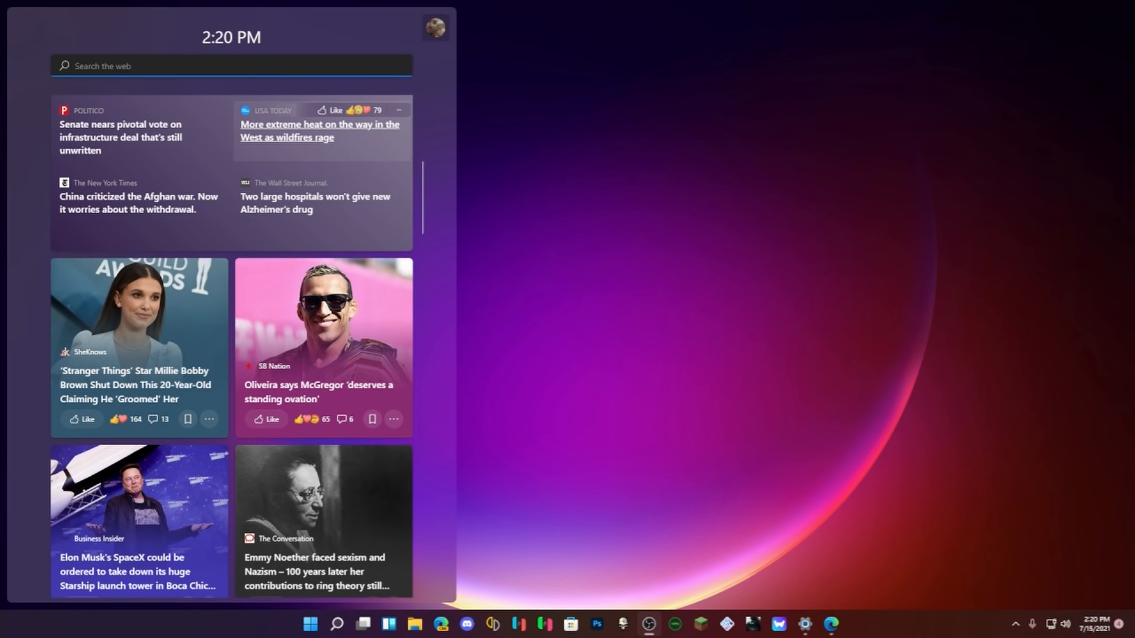
left_click(398, 110)
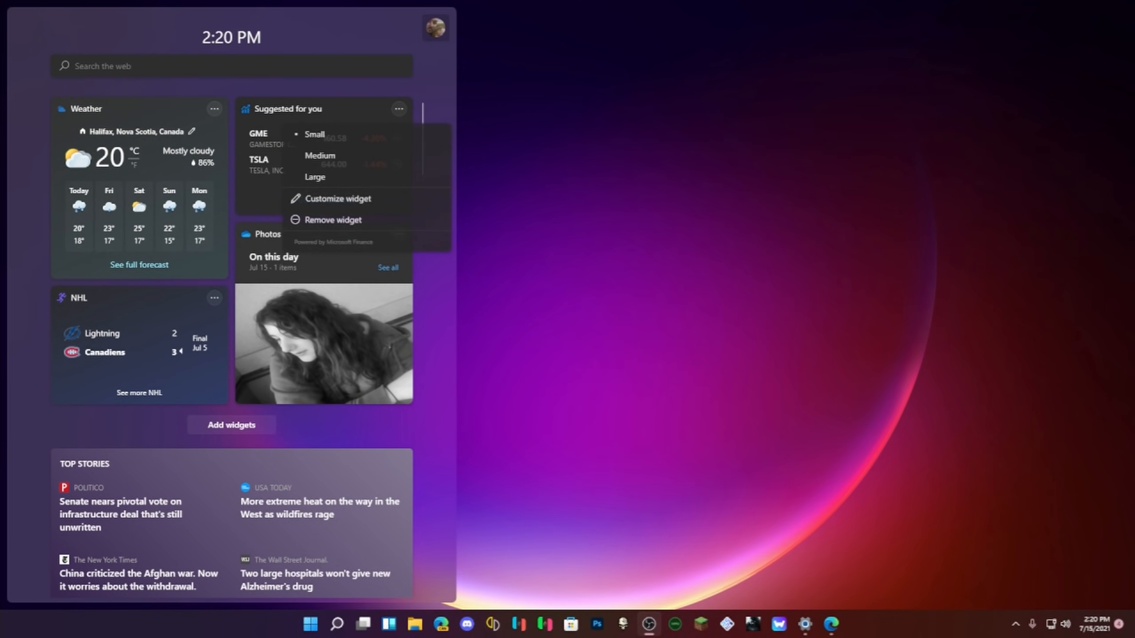
mouse_move(337, 199)
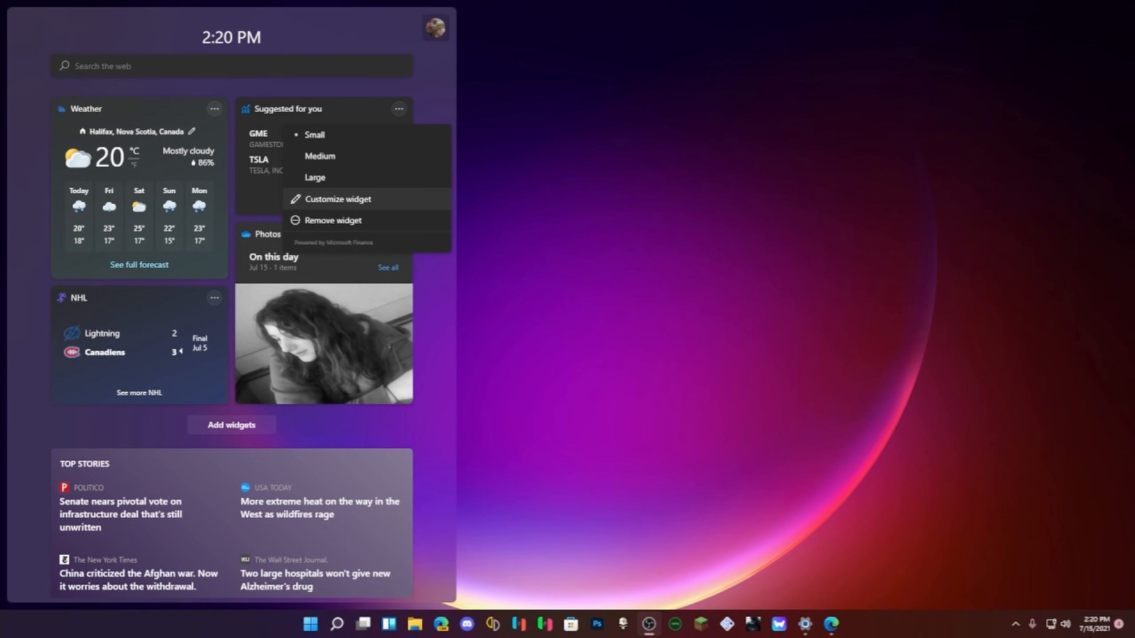
left_click(337, 199)
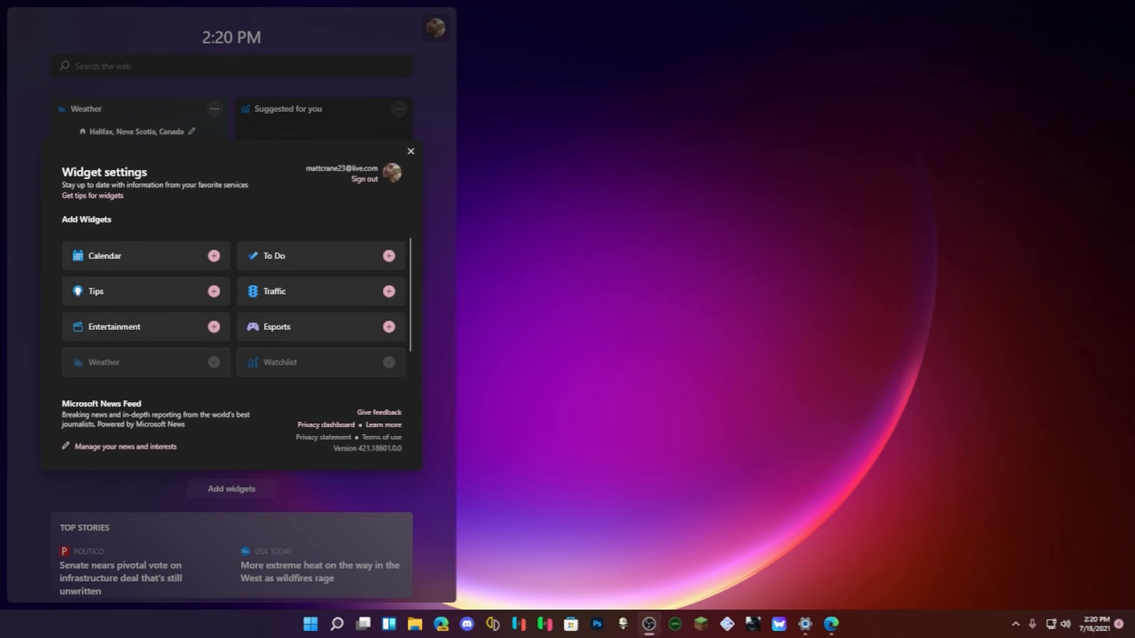
Add the Entertainment widget in Widget settings and return to the board
scroll("down", 3)
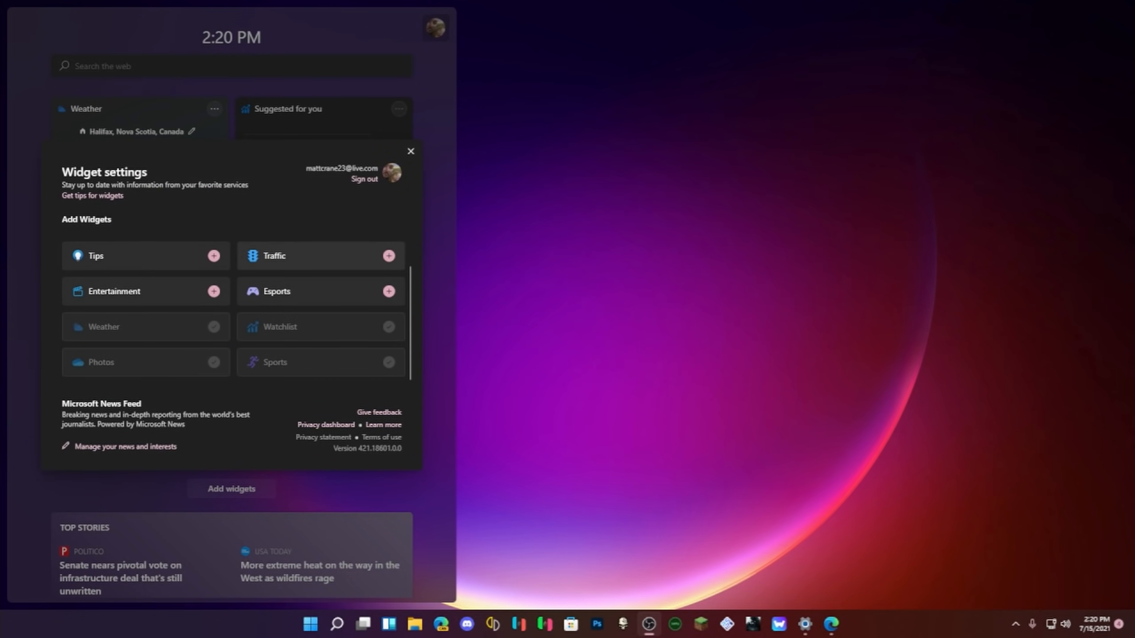
scroll("up", 3)
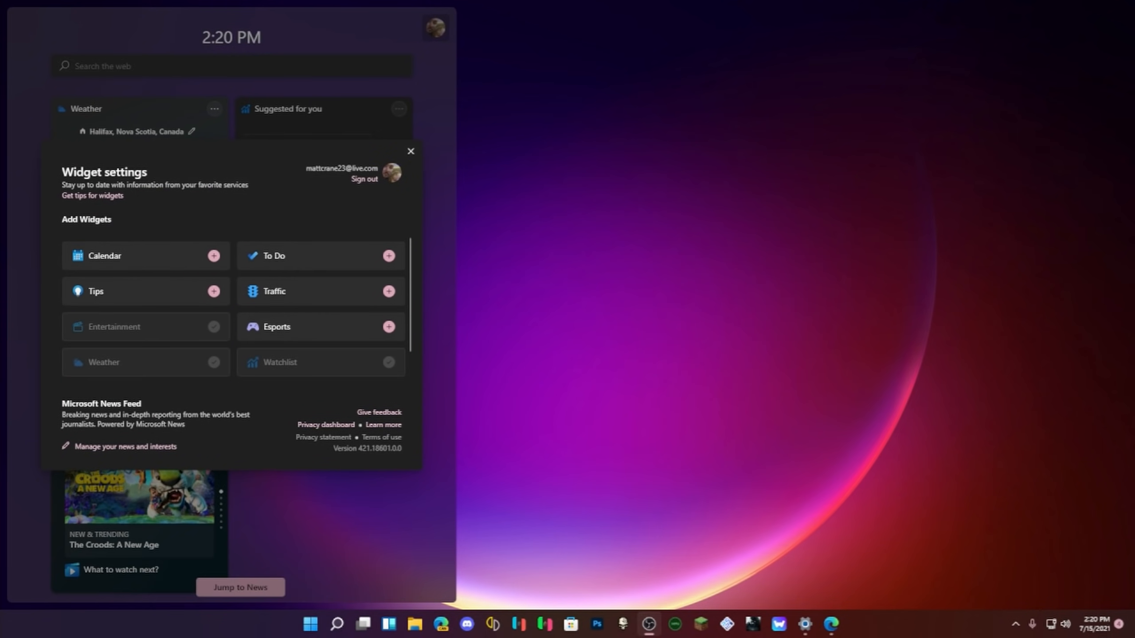
left_click(410, 152)
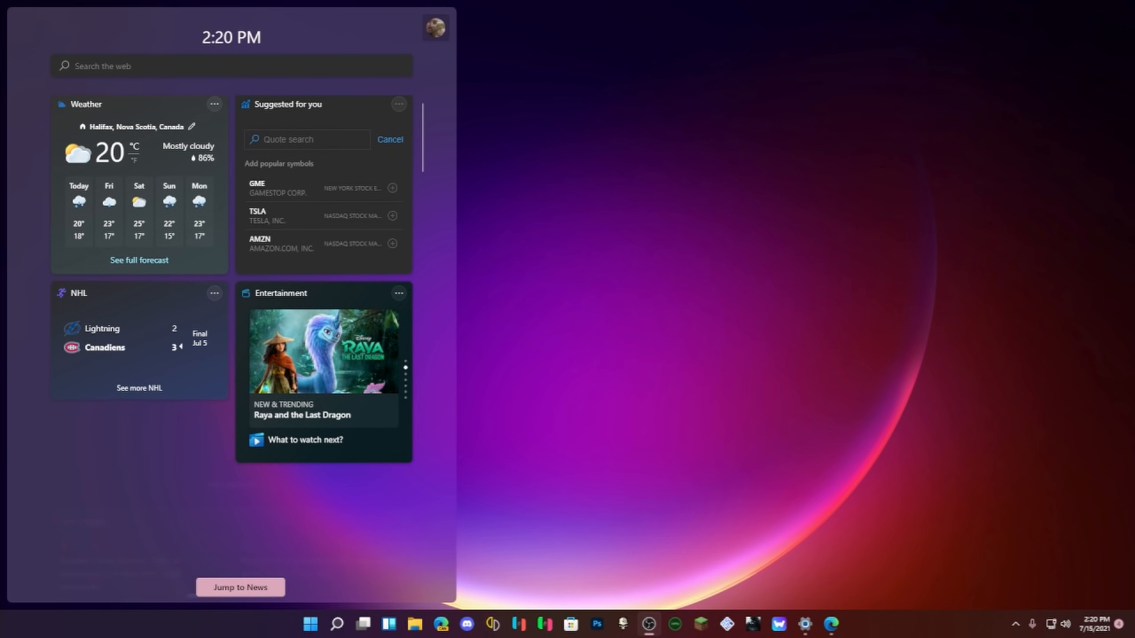
scroll("down", 3)
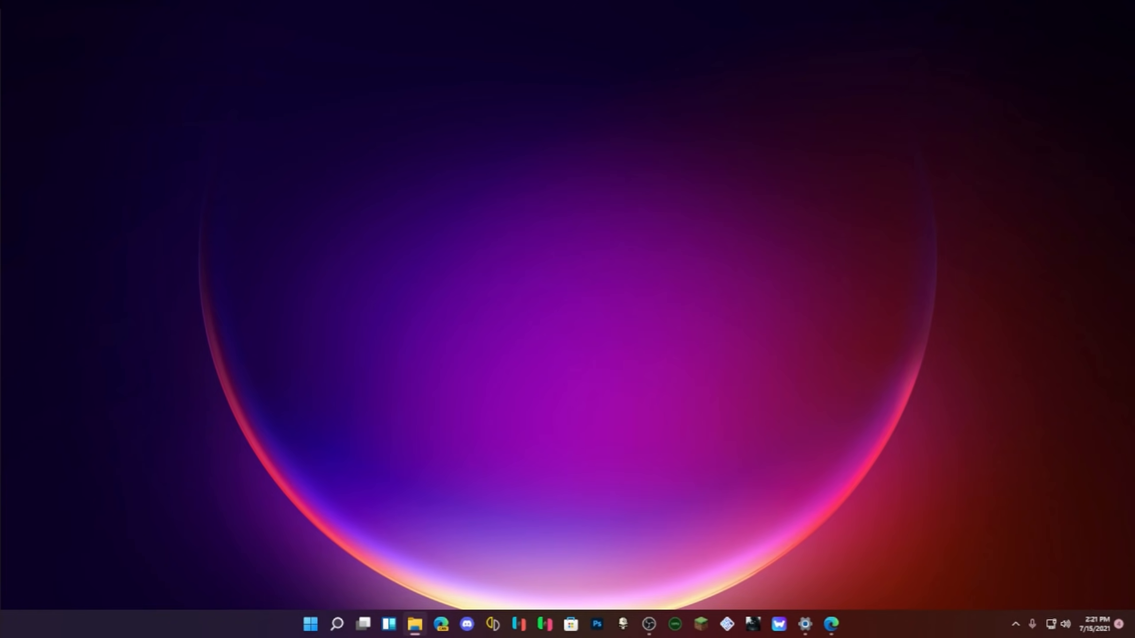
Browse to Videos, look inside its Captures subfolder, then go back to Videos
left_click(415, 624)
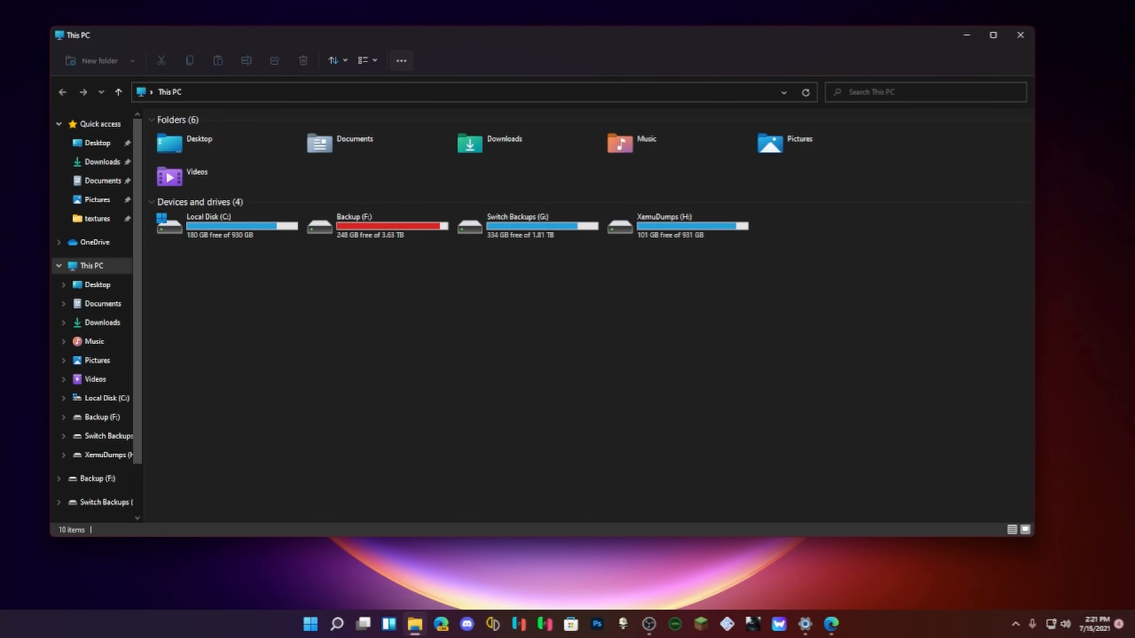
left_click(401, 61)
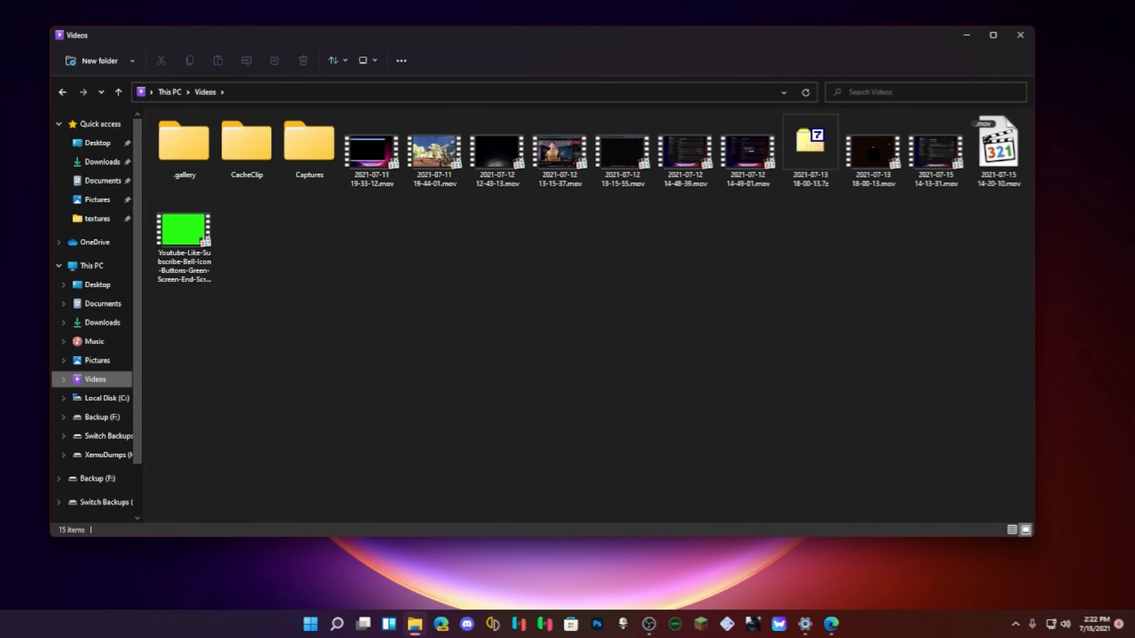
double_click(308, 142)
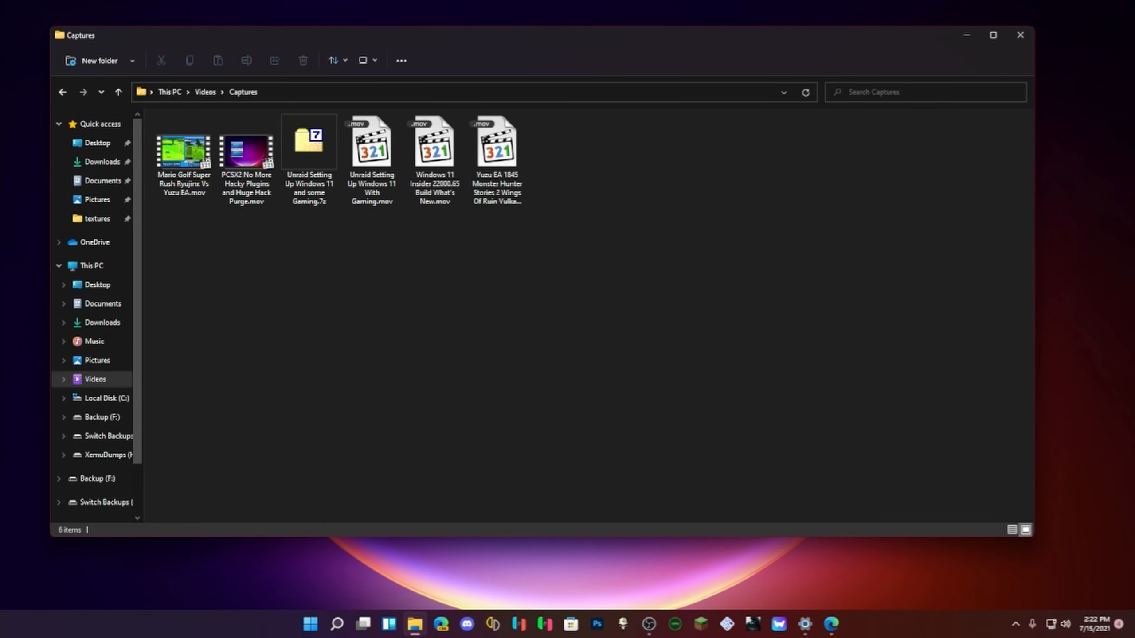
left_click(118, 92)
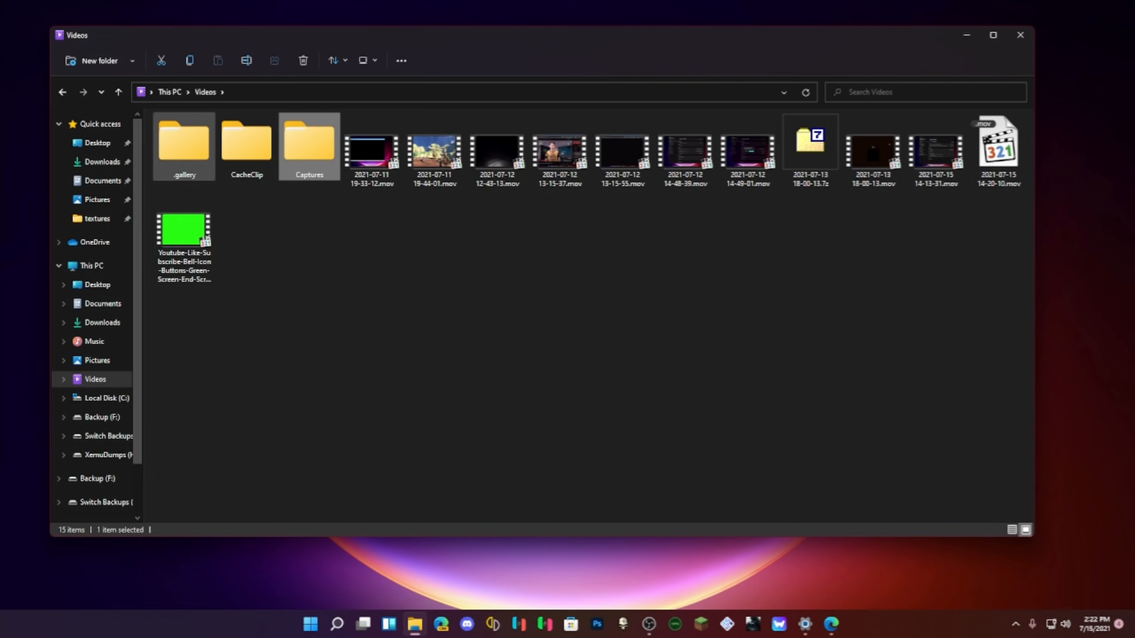
double_click(246, 142)
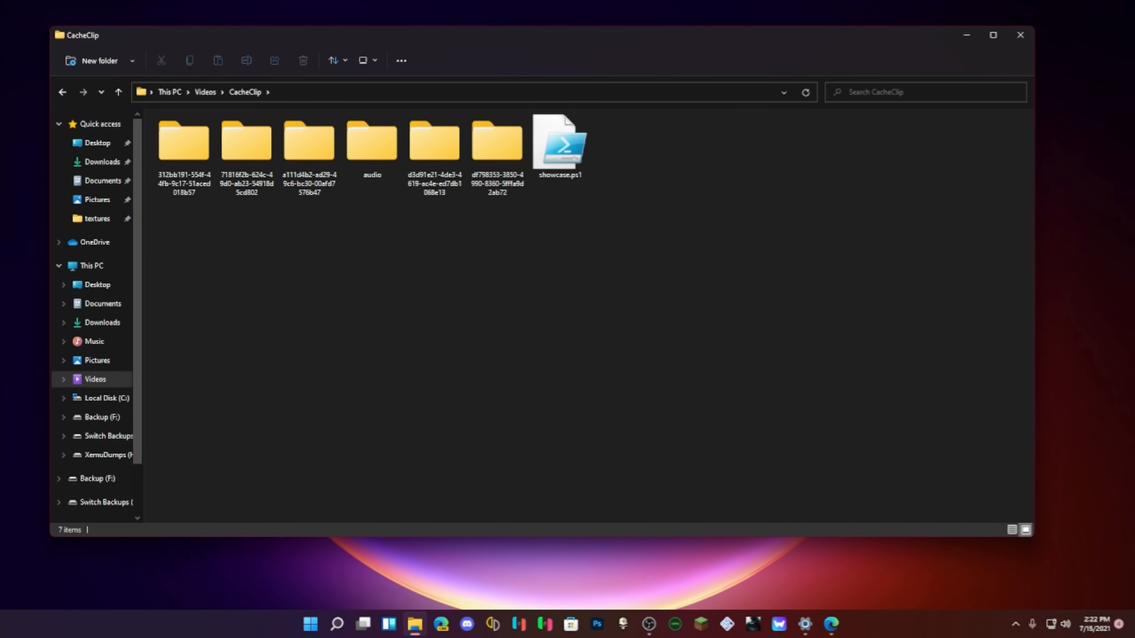
right_click(492, 326)
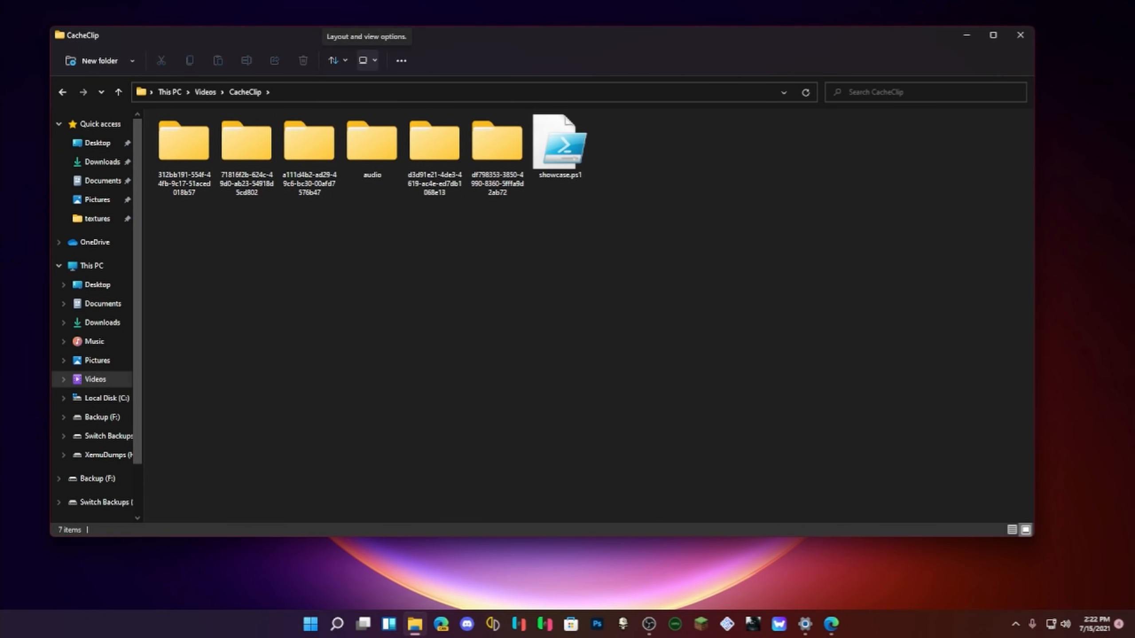
mouse_move(333, 60)
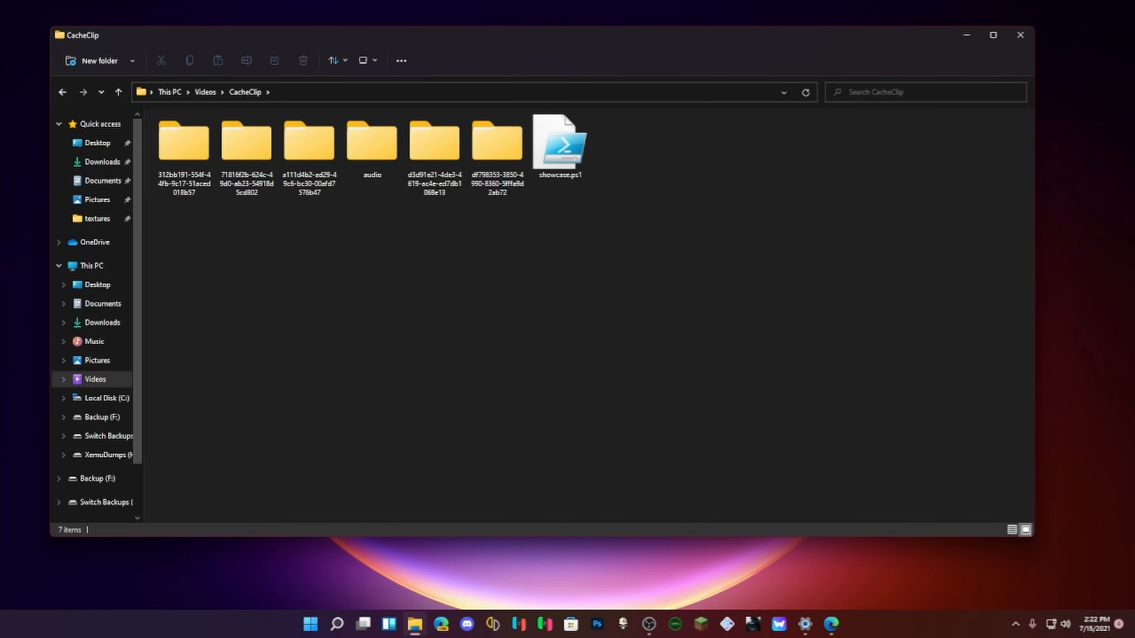
left_click(132, 60)
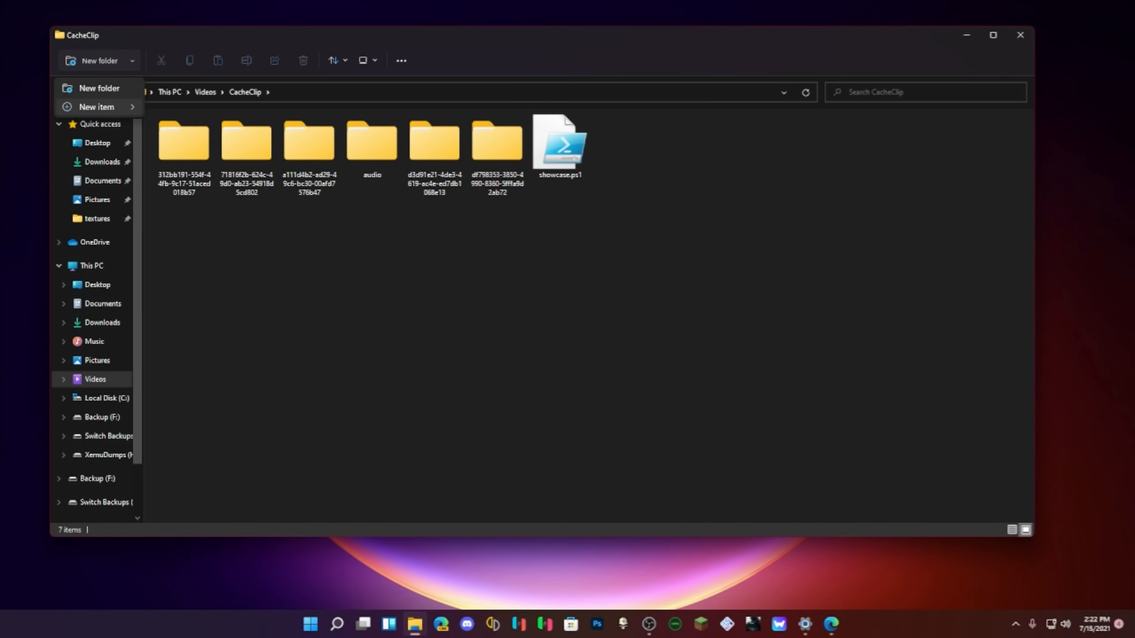
left_click(95, 107)
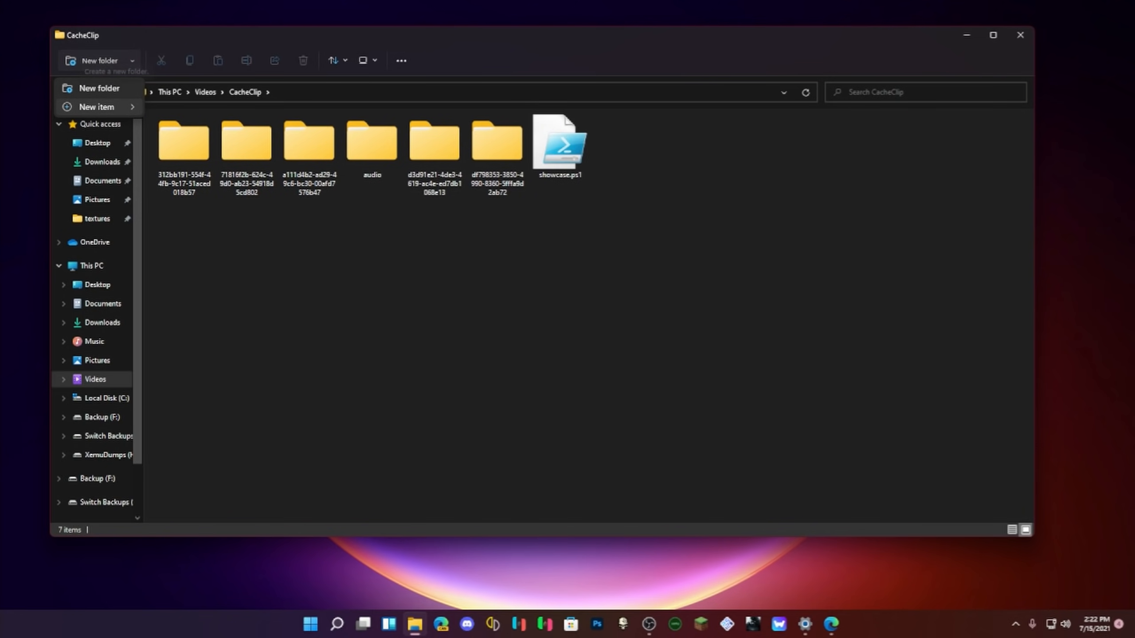
left_click(95, 107)
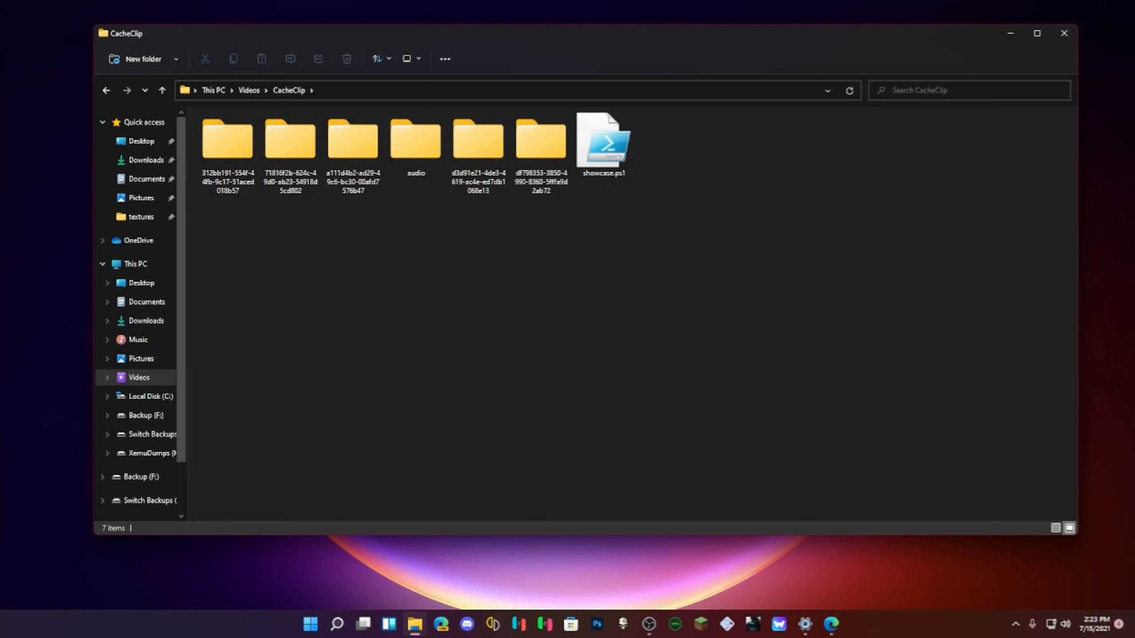
Select showcase.ps1 in CacheClip and show its context-menu actions
left_click(603, 144)
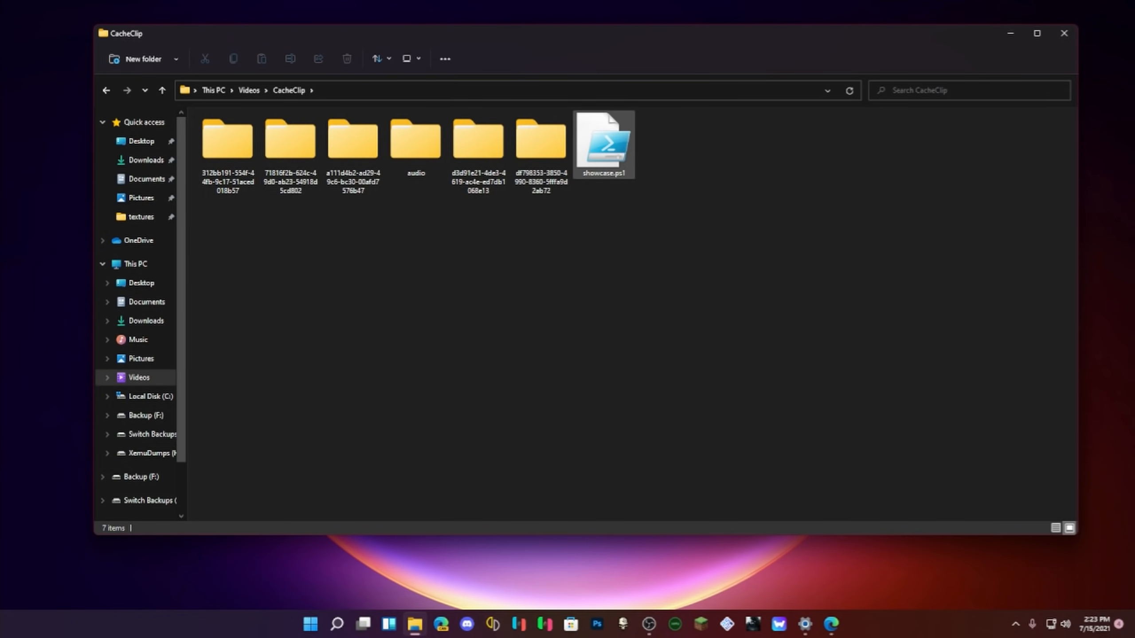
left_click(603, 141)
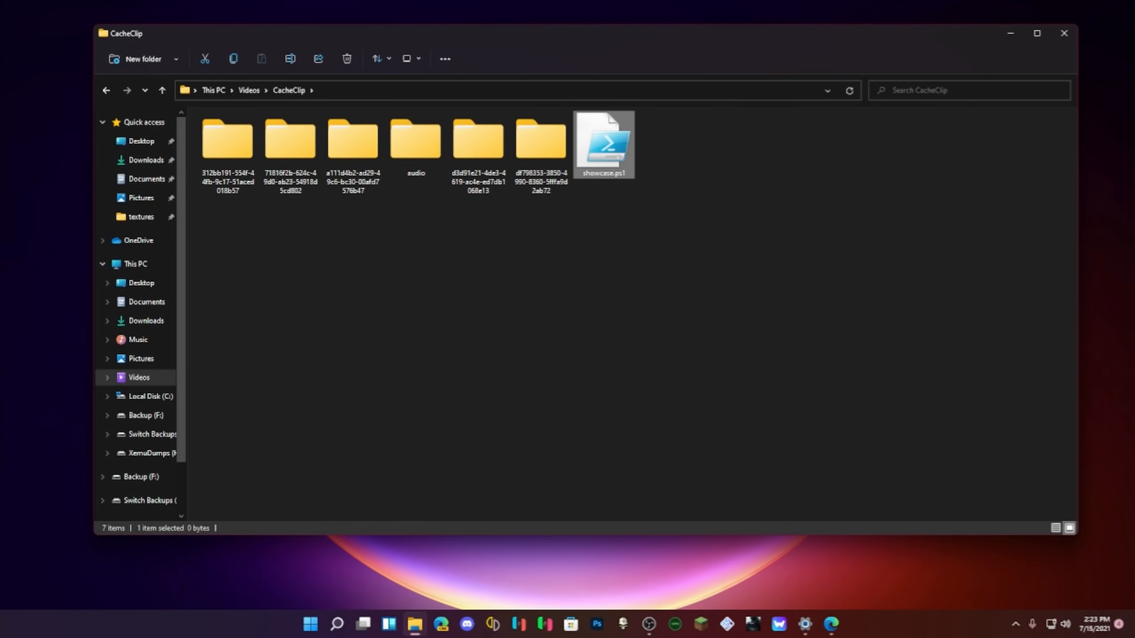
right_click(602, 141)
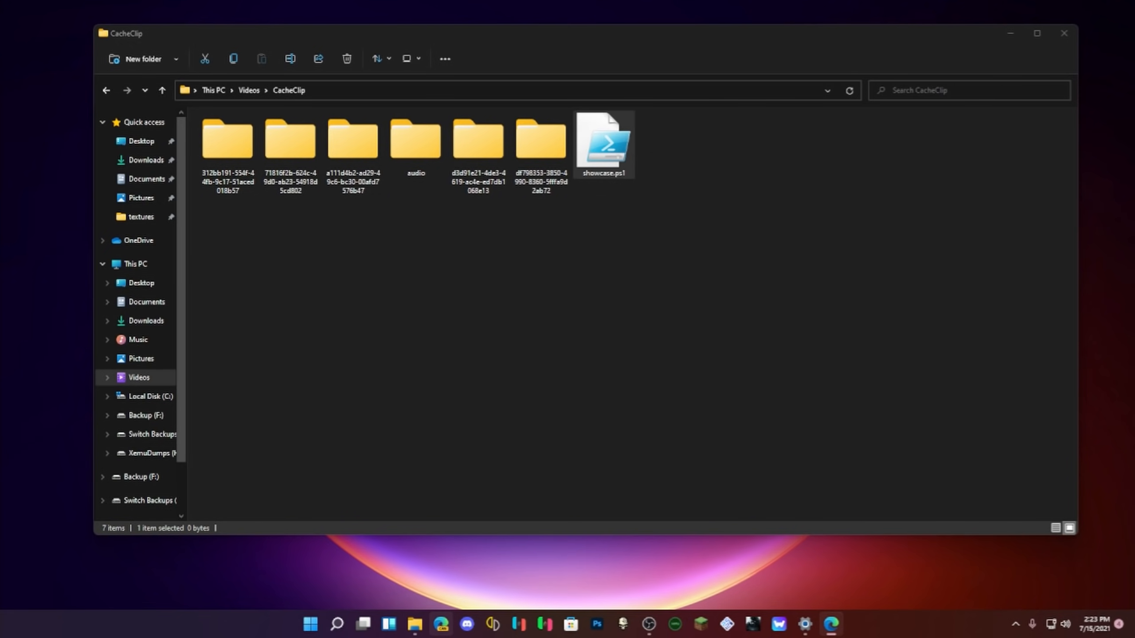
mouse_move(415, 624)
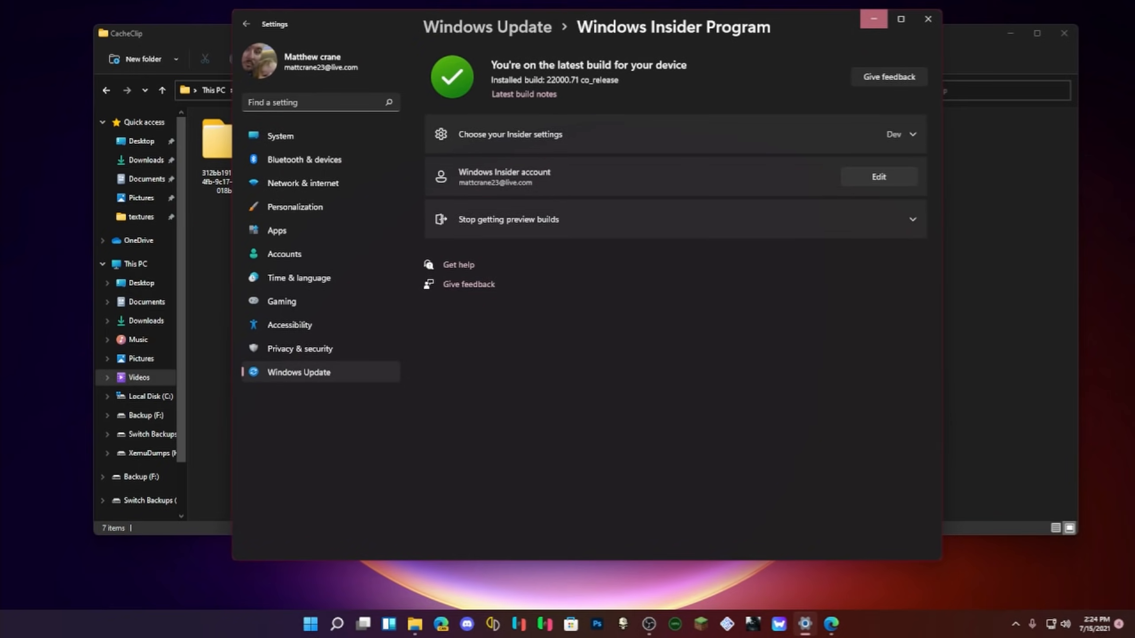
Review the Display page and monitor 3's options, then close Settings
left_click(281, 136)
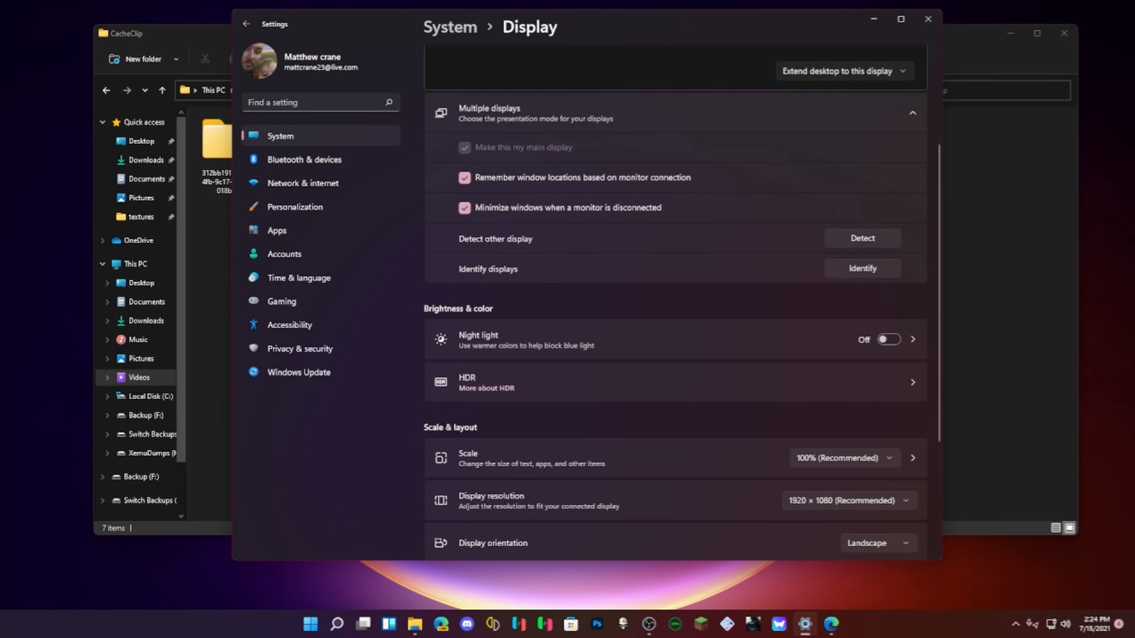
scroll("down", 3)
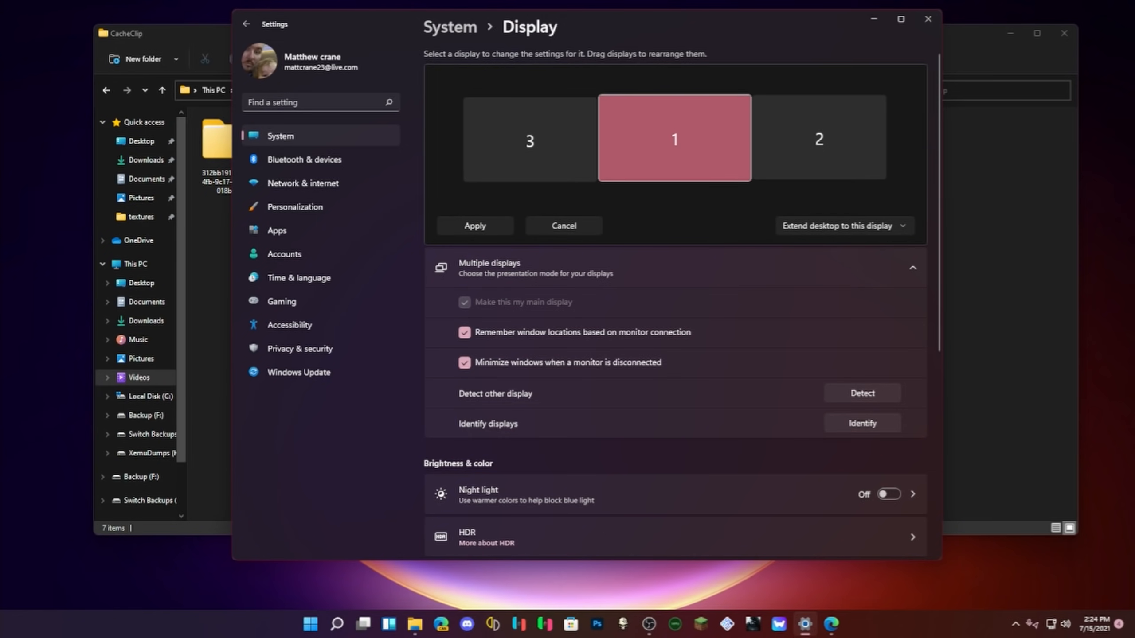
left_click(529, 138)
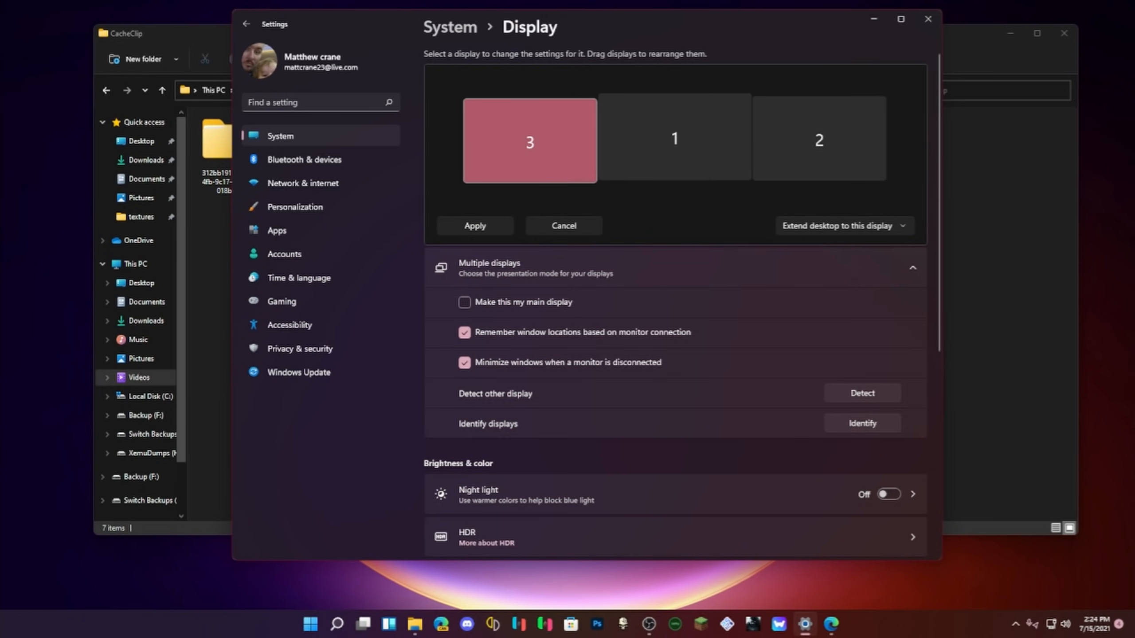
scroll("down", 3)
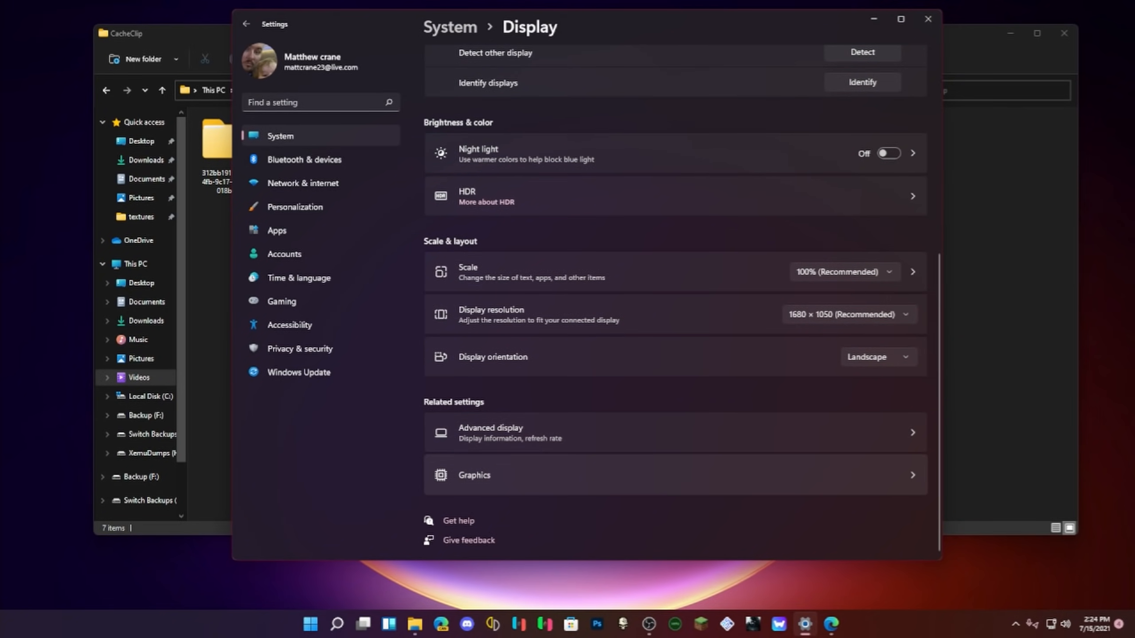
left_click(847, 314)
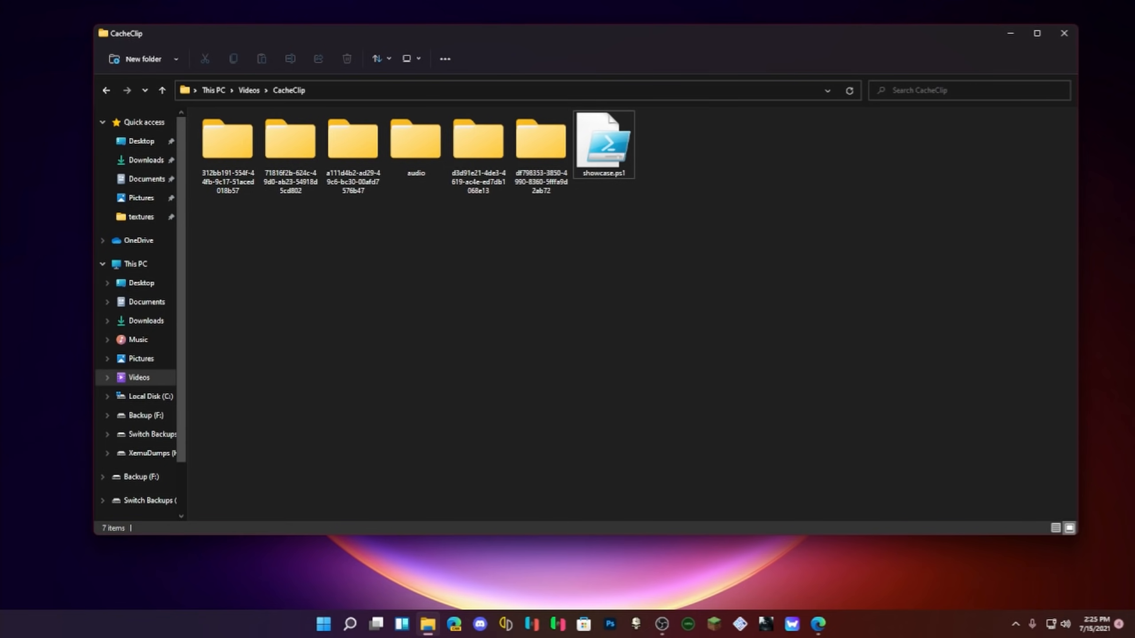
mouse_move(539, 141)
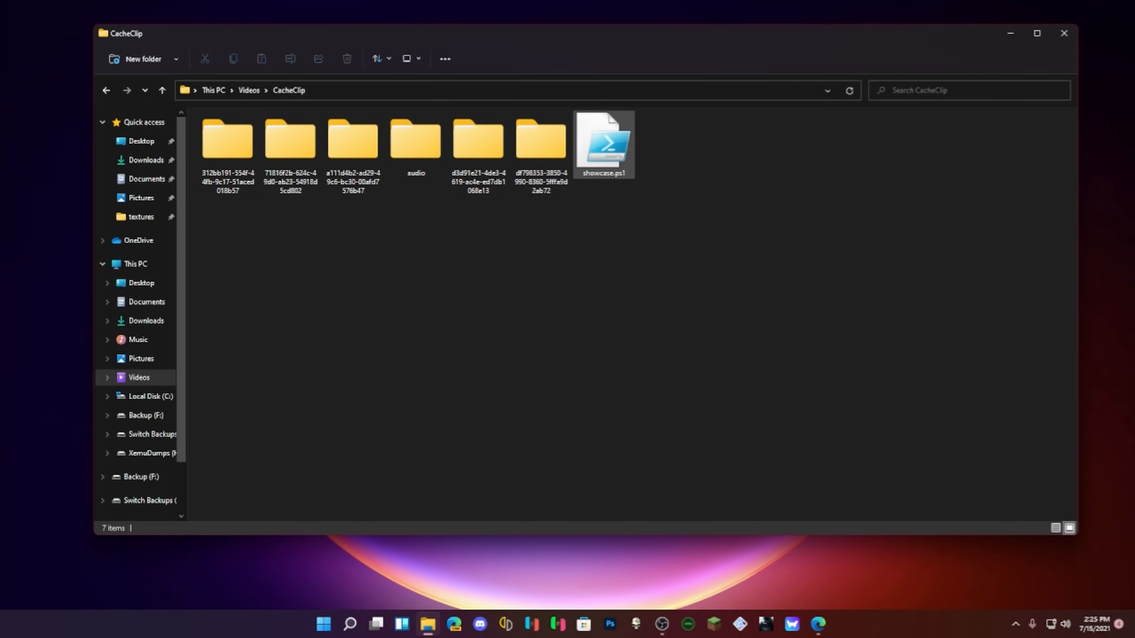
mouse_move(540, 141)
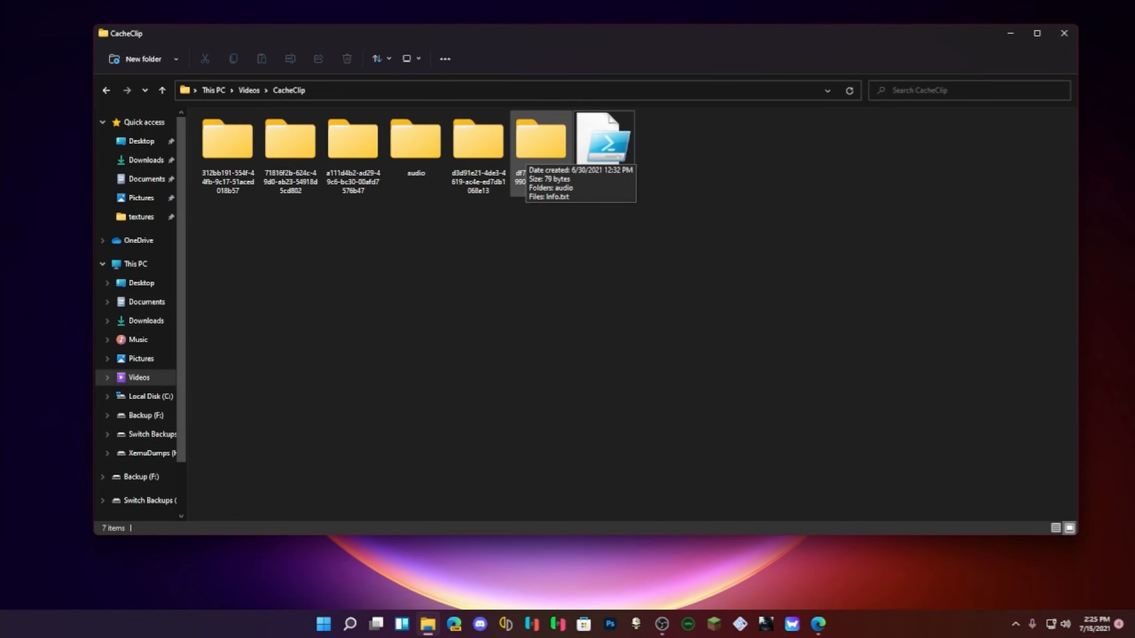
mouse_move(416, 138)
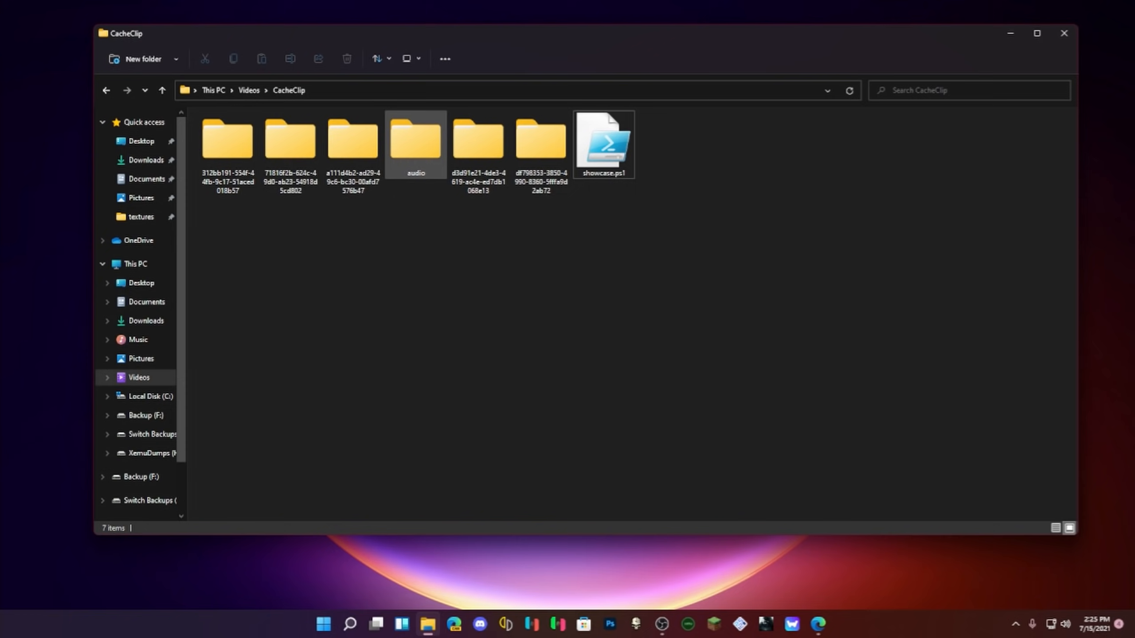
Check the CacheClip folder view, then bring up the Start menu
left_click(353, 142)
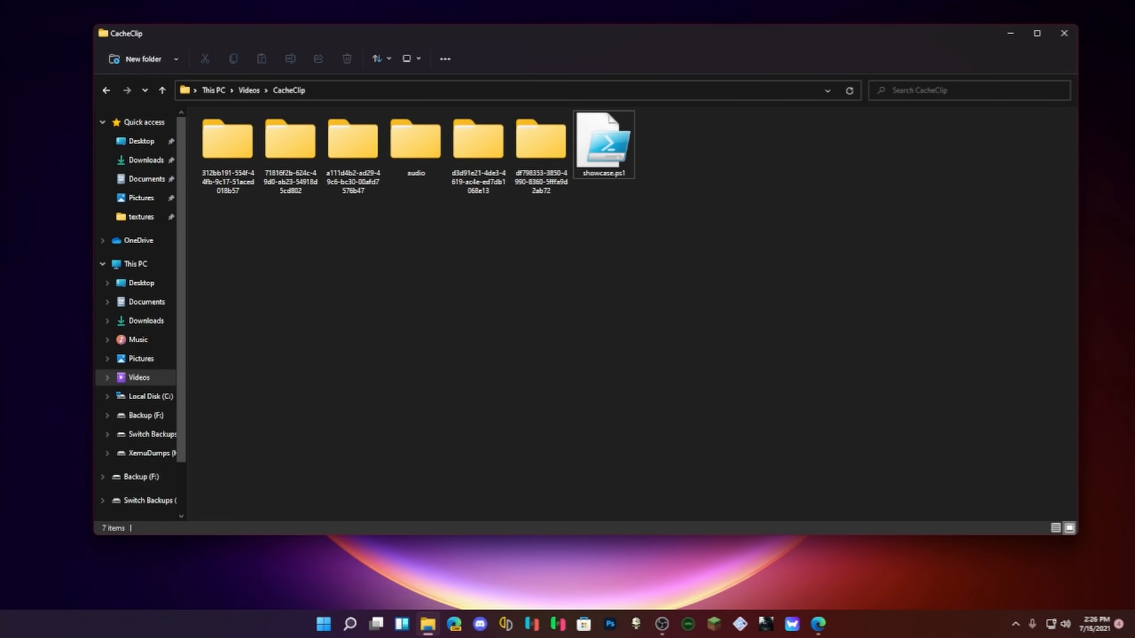
left_click(323, 624)
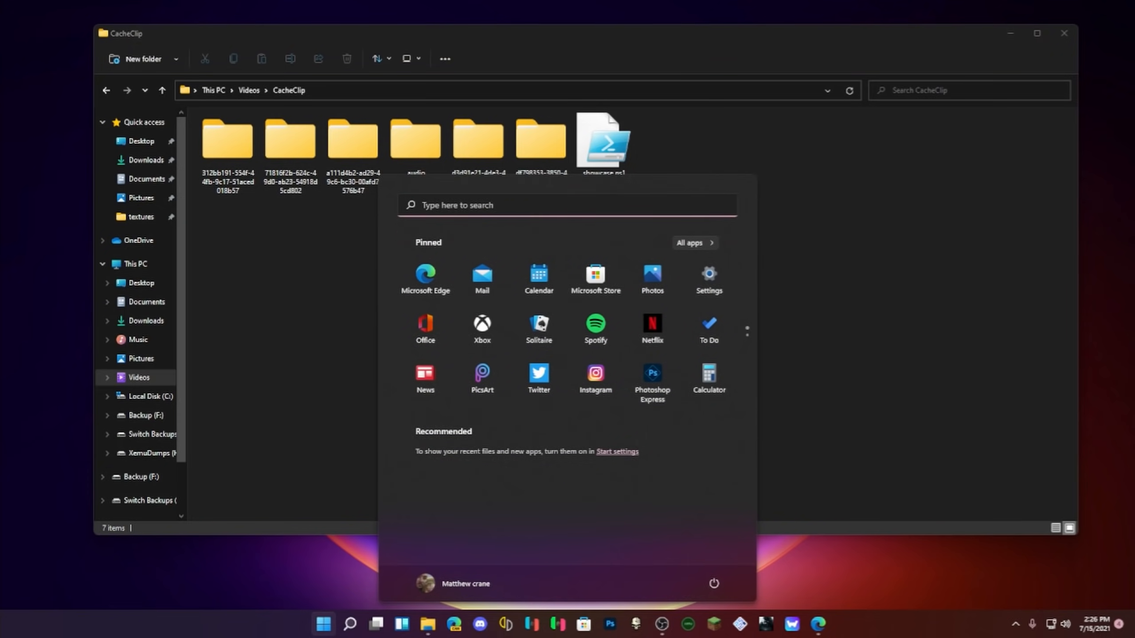
Launch Settings from the pinned apps and immediately close it
left_click(707, 278)
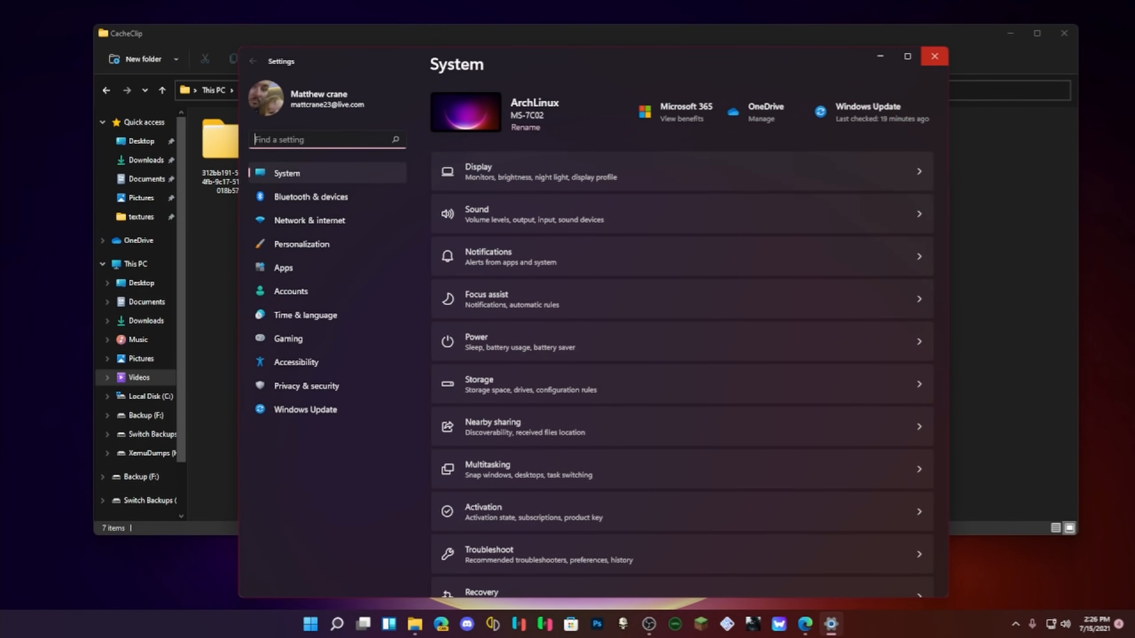
left_click(933, 56)
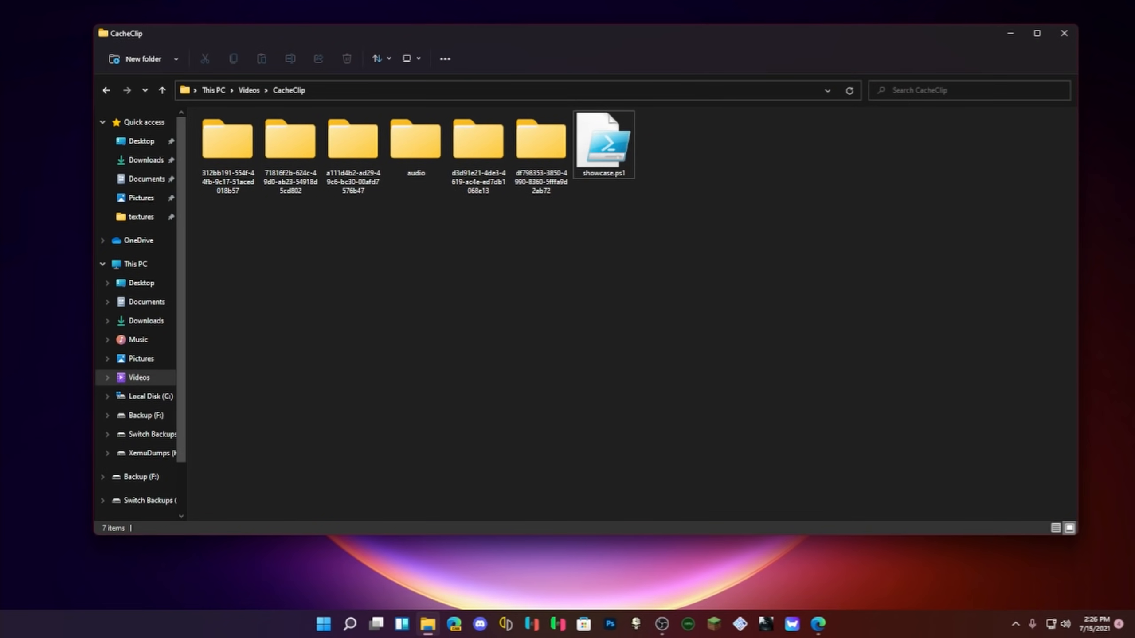